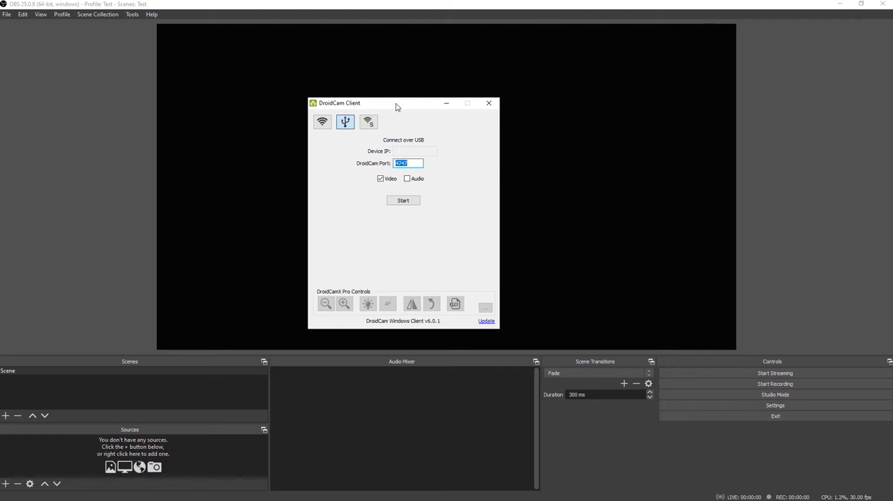
mouse_move(332, 116)
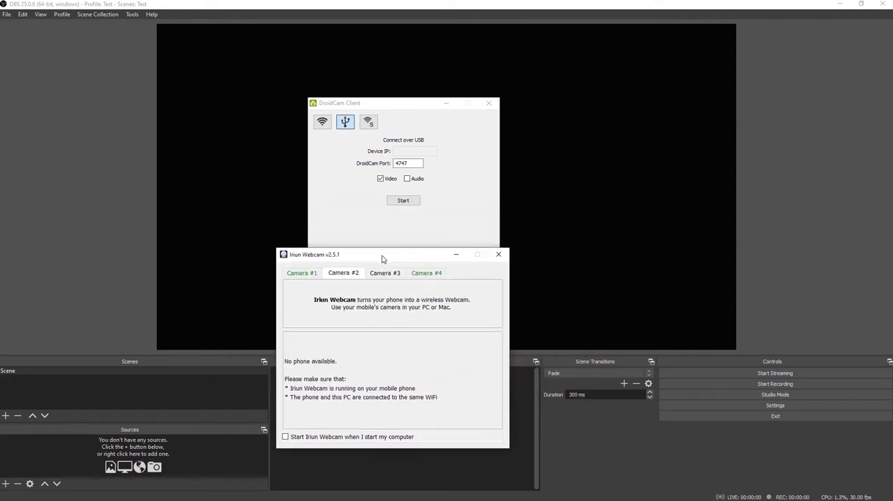
mouse_move(338, 283)
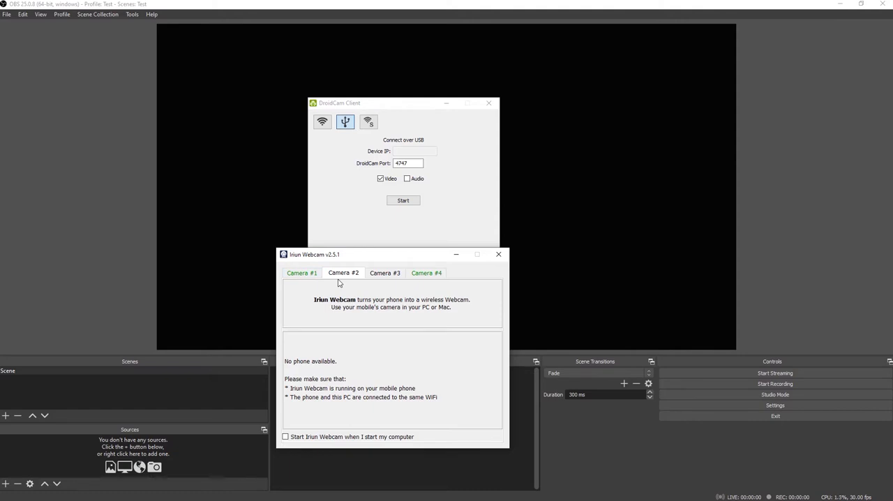
mouse_move(329, 287)
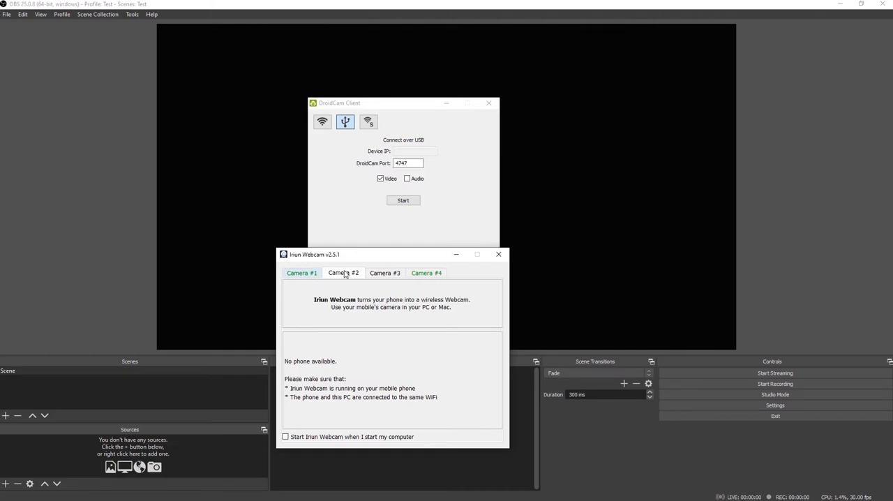
- Show the Android phone feed on Iriun Camera #1 and set its default video format
left_click(301, 273)
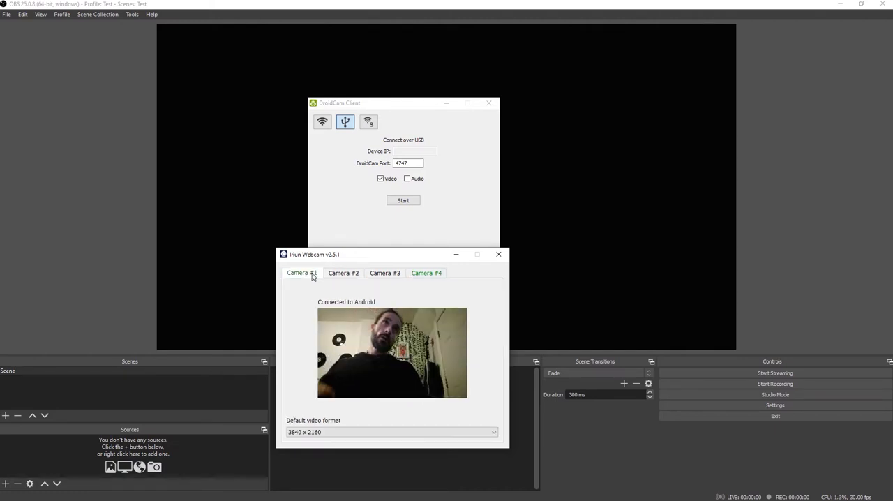
left_click(391, 432)
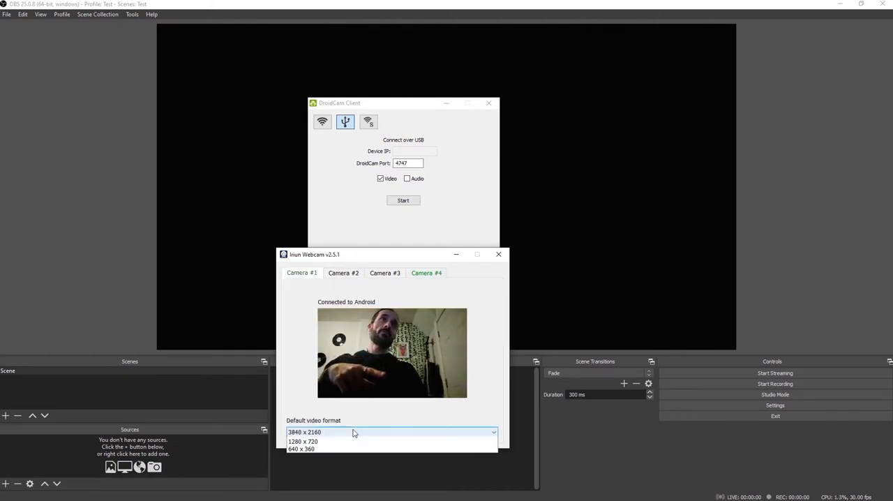
left_click(391, 432)
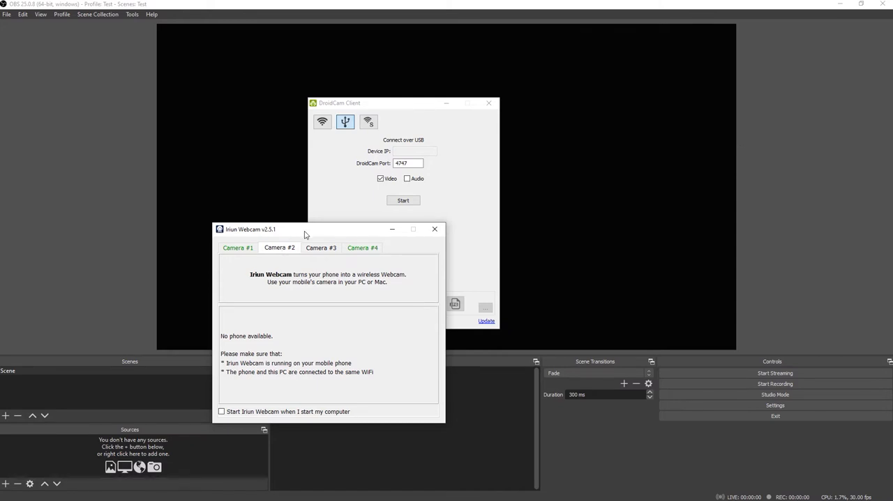
- Check Camera #4 (Samsung SM-G950U feed) and Camera #3 (no phone available)
left_click_drag(305, 234, 314, 237)
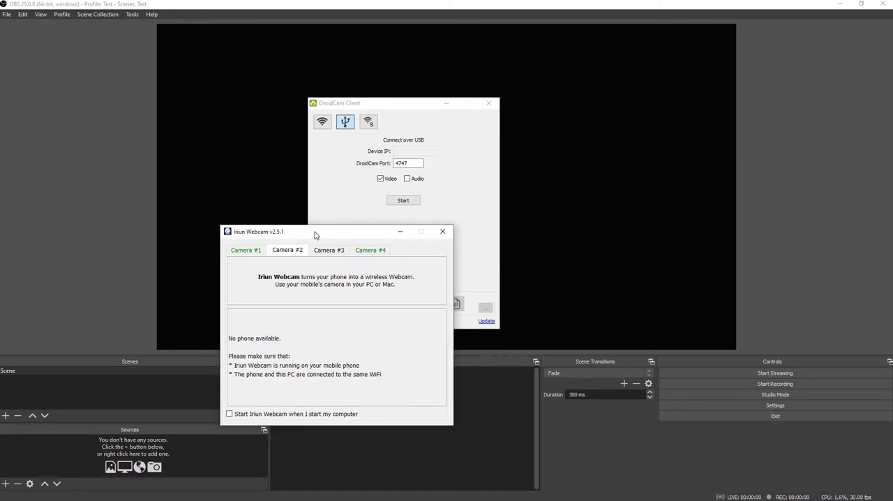
mouse_move(339, 352)
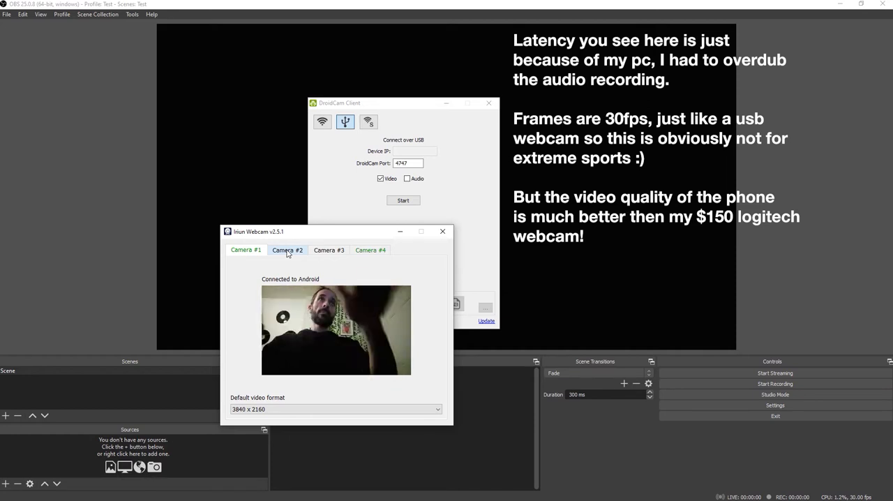
left_click(369, 250)
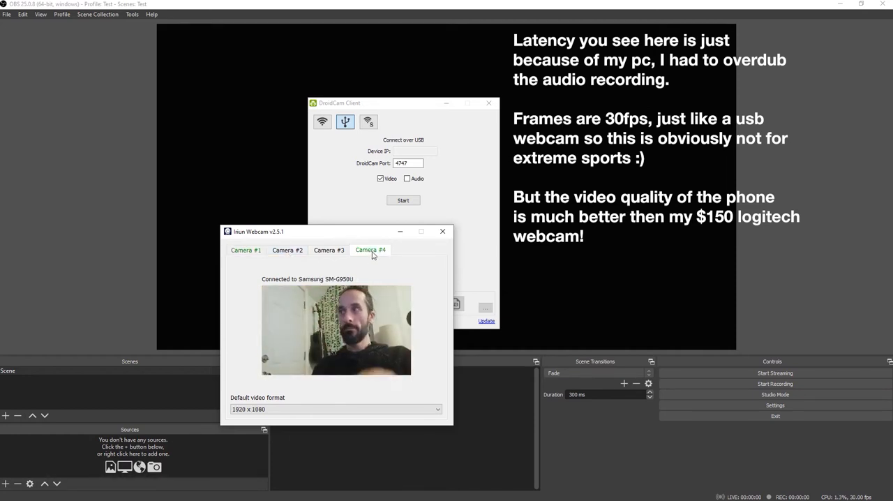
left_click(329, 250)
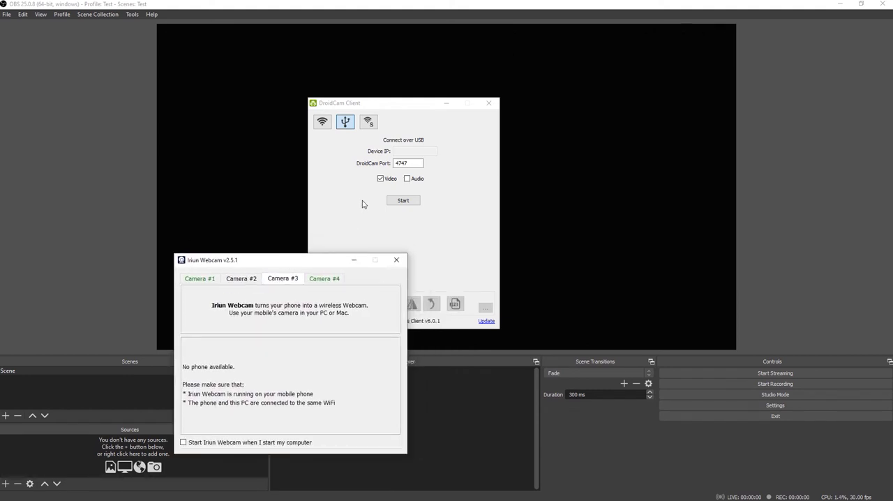
- Bring DroidCam Client to the front and close it
triple_click(408, 163)
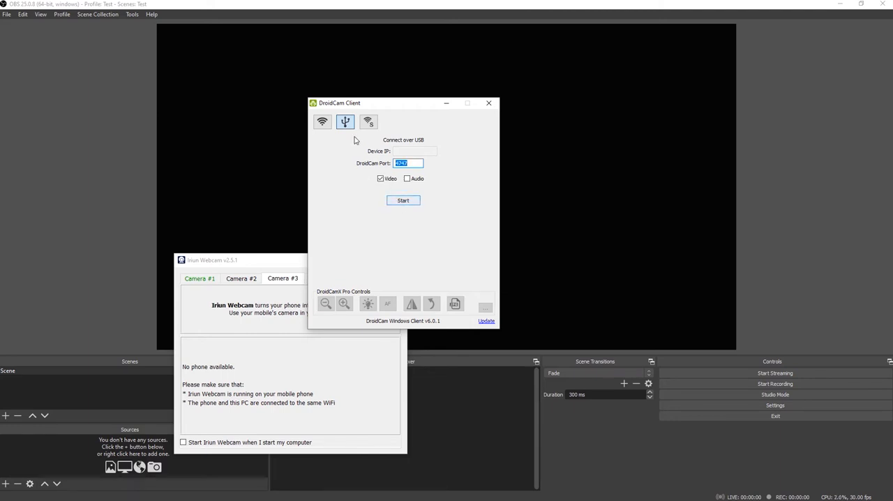
mouse_move(390, 104)
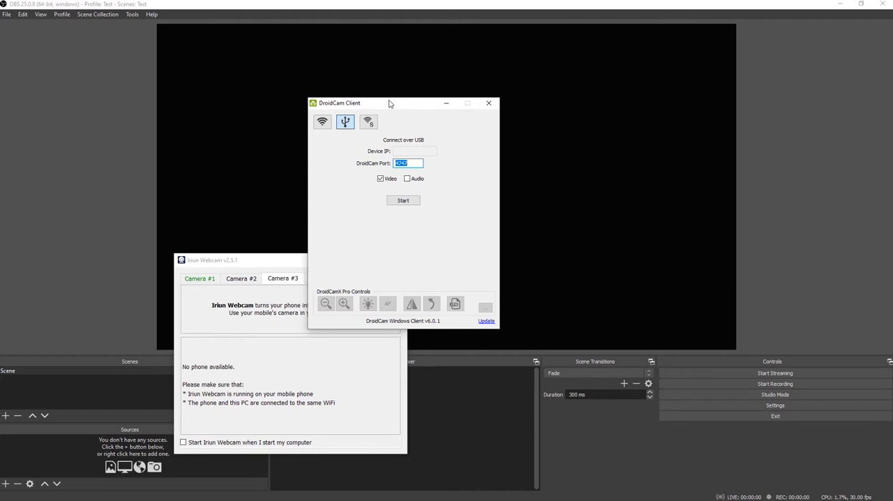
left_click(489, 103)
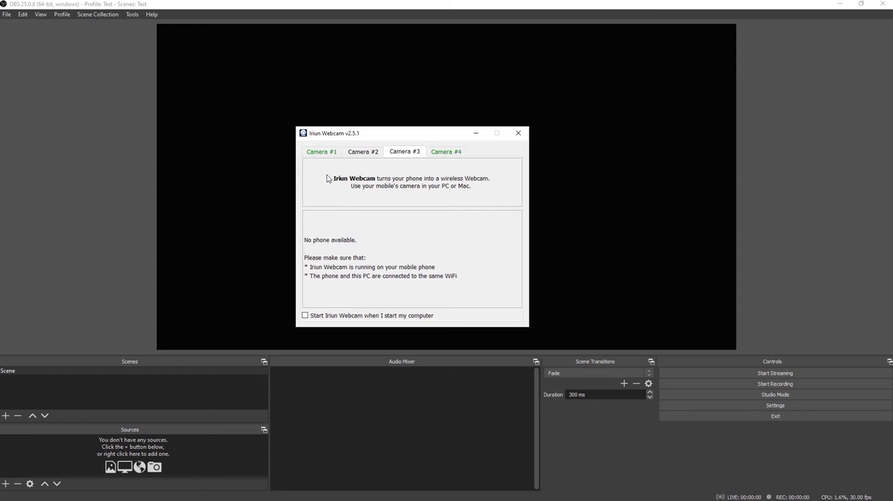
- Recheck the Iriun Camera #1 and #4 phone feeds, then bring up OBS's source types
left_click(321, 151)
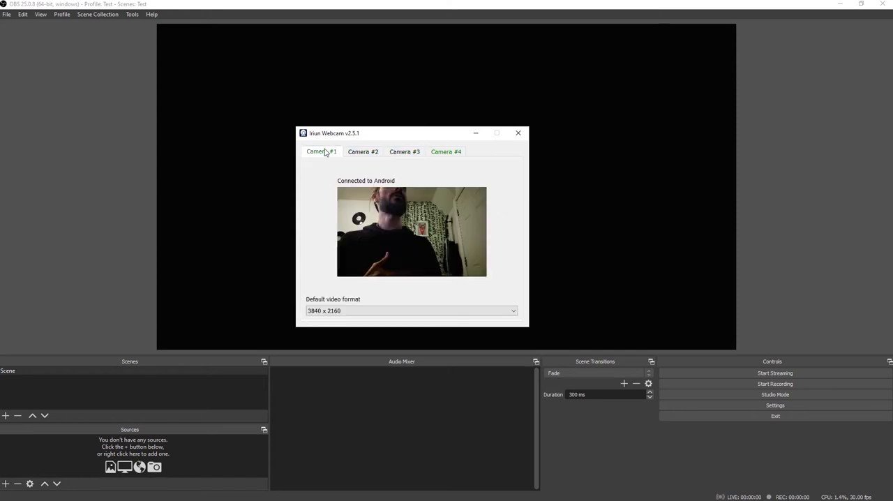
left_click(446, 152)
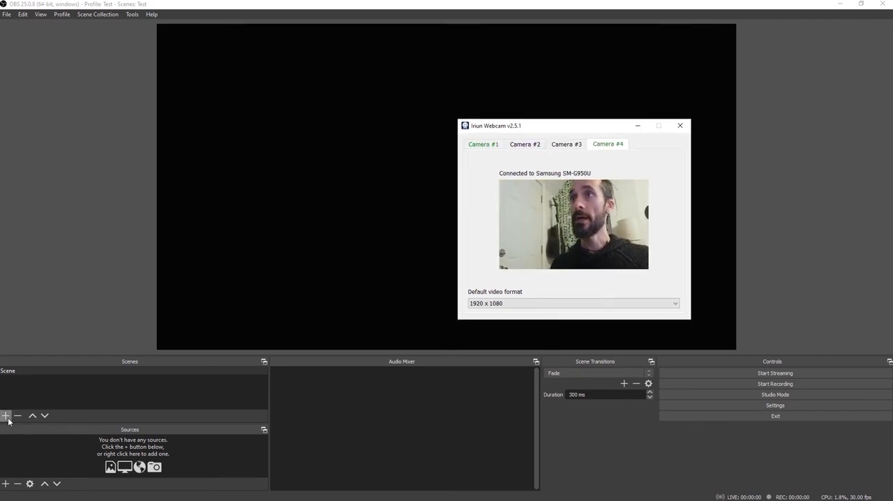
left_click(680, 126)
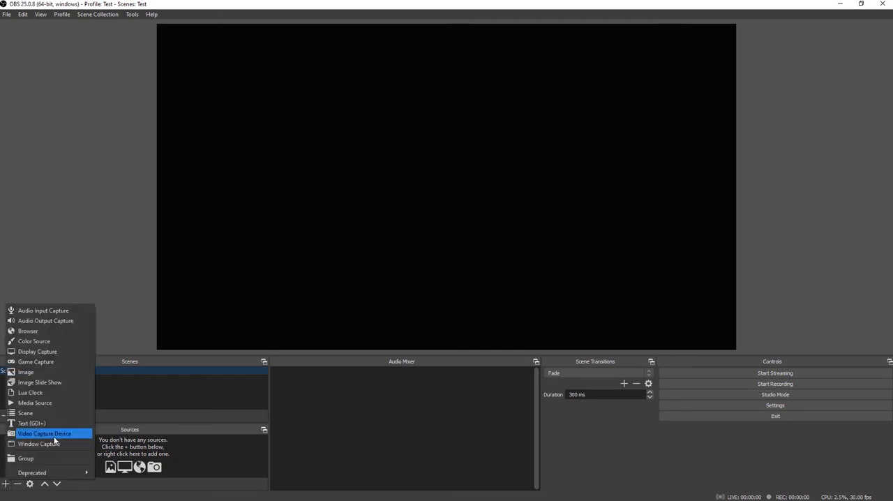
- Add a Video Capture Device source named 'Iriun 1' using the Iriun Webcam device
left_click(44, 433)
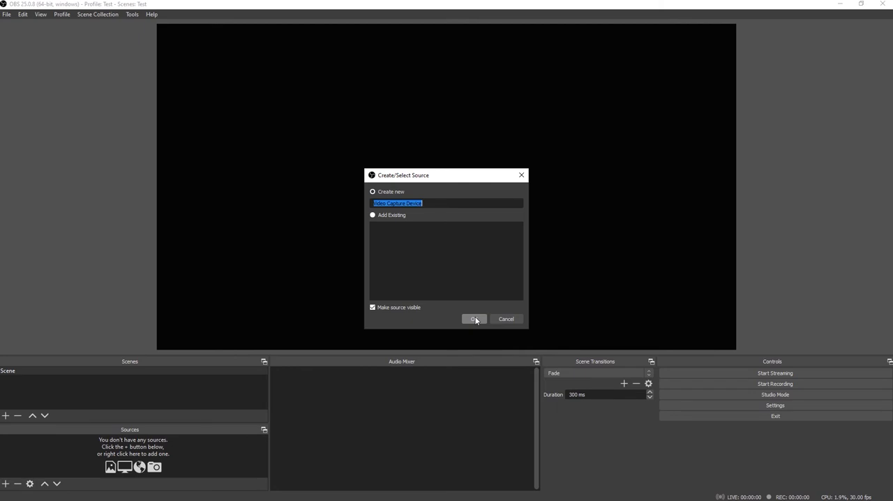
mouse_move(438, 203)
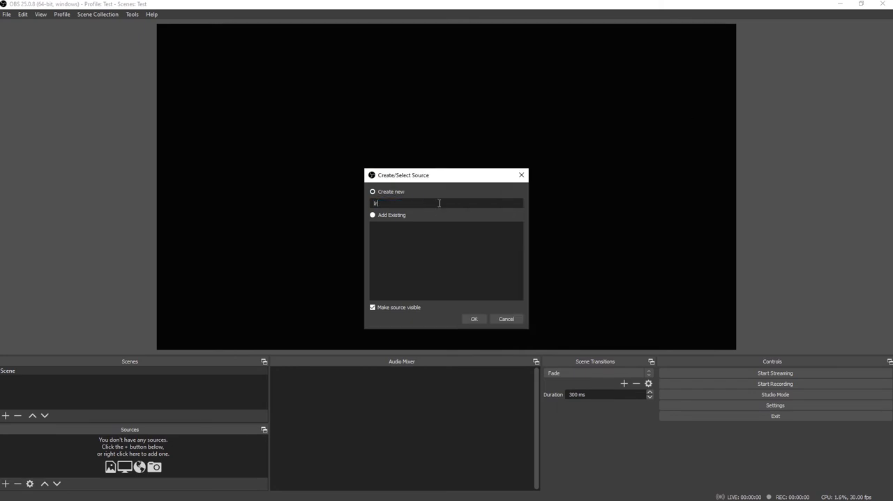
type("Iriun 1")
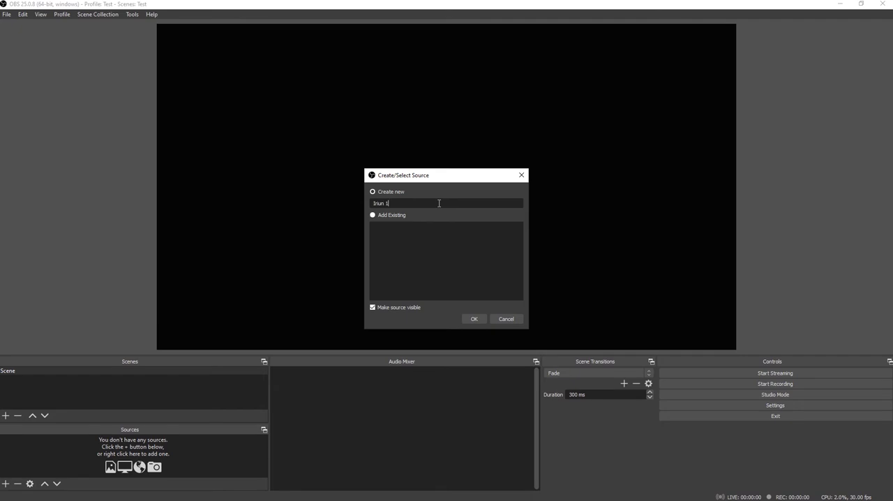
left_click(474, 319)
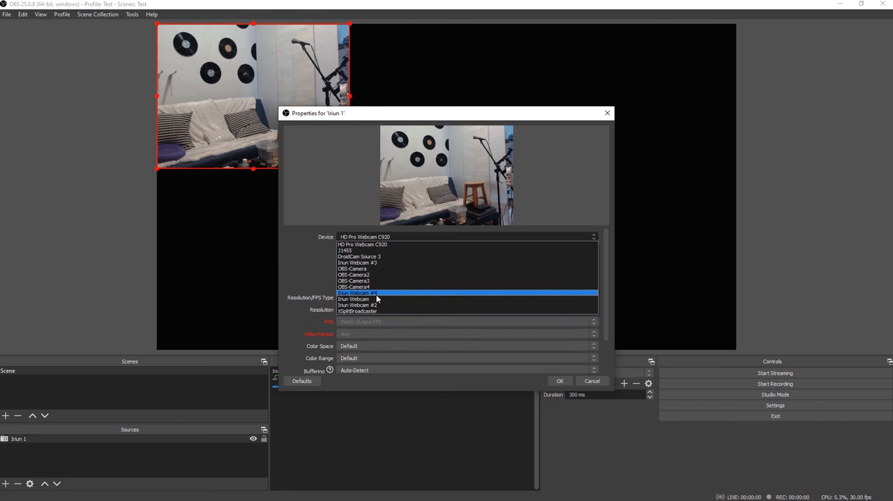
left_click(353, 299)
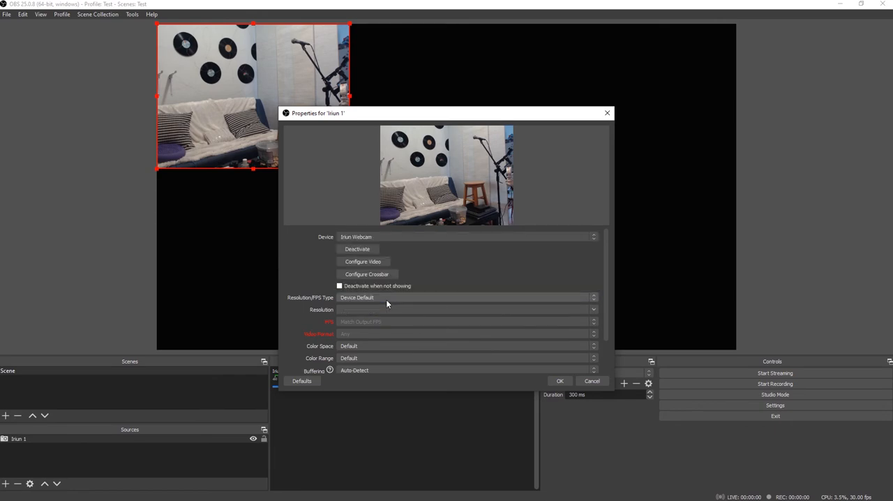
left_click(560, 381)
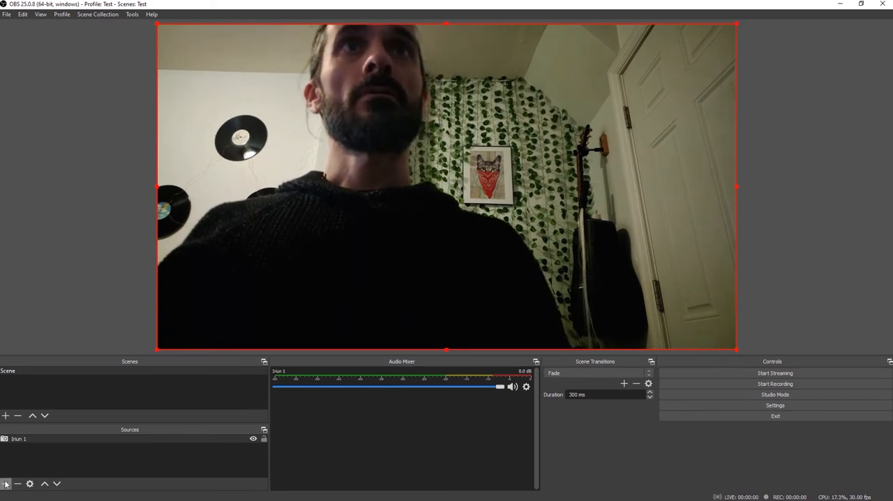
- Add a second Video Capture Device source 'Iriun 2' using another Iriun camera device
left_click(5, 483)
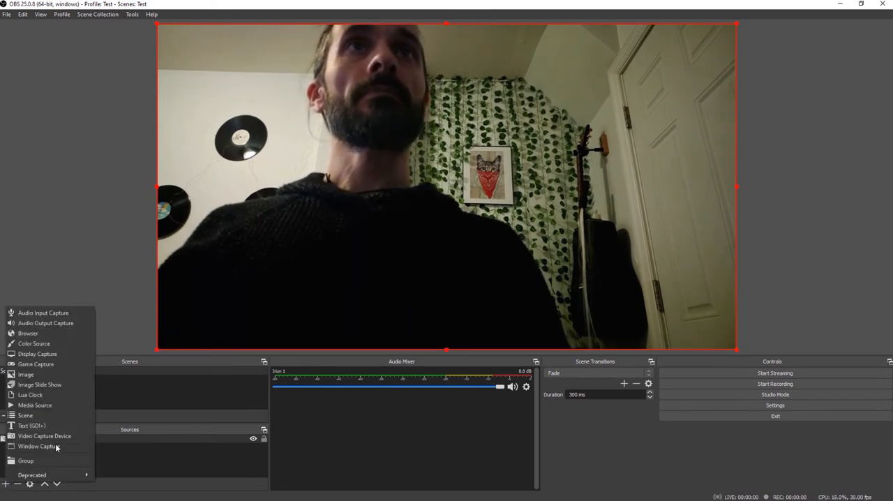
left_click(44, 436)
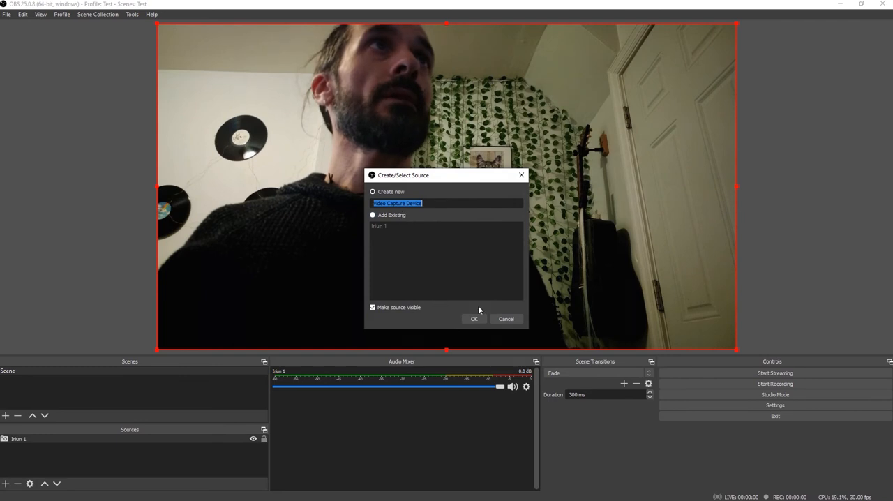
type("Iriun 2")
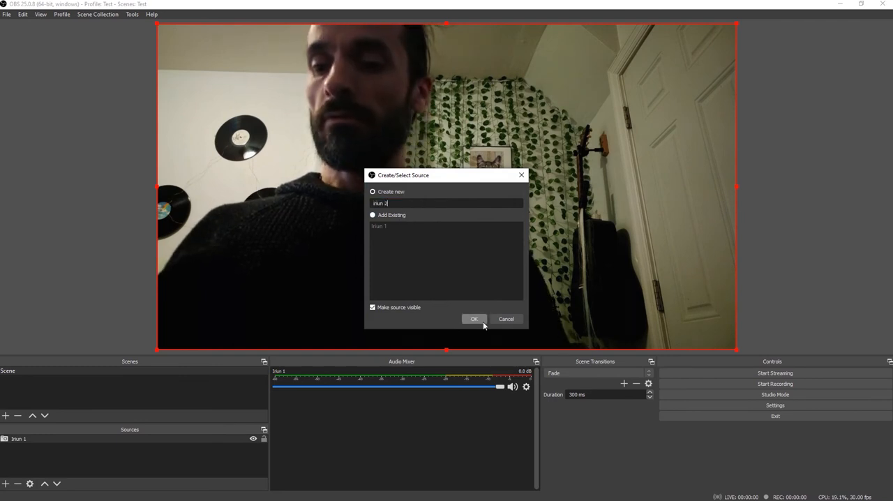
left_click(474, 319)
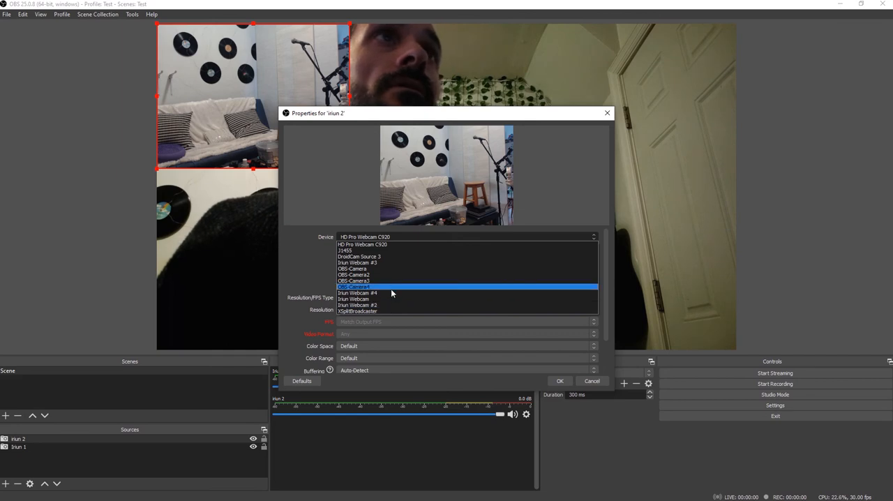
left_click(358, 291)
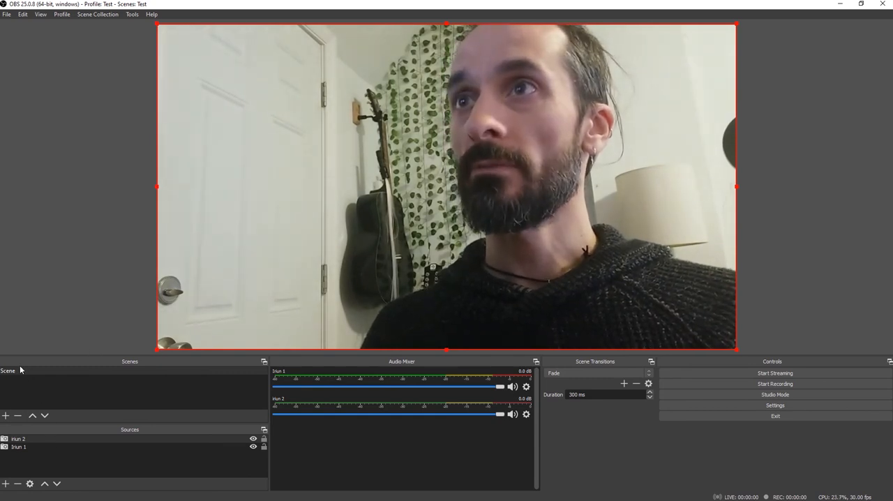
- Create a new scene named 'Scene 2'
left_click(6, 415)
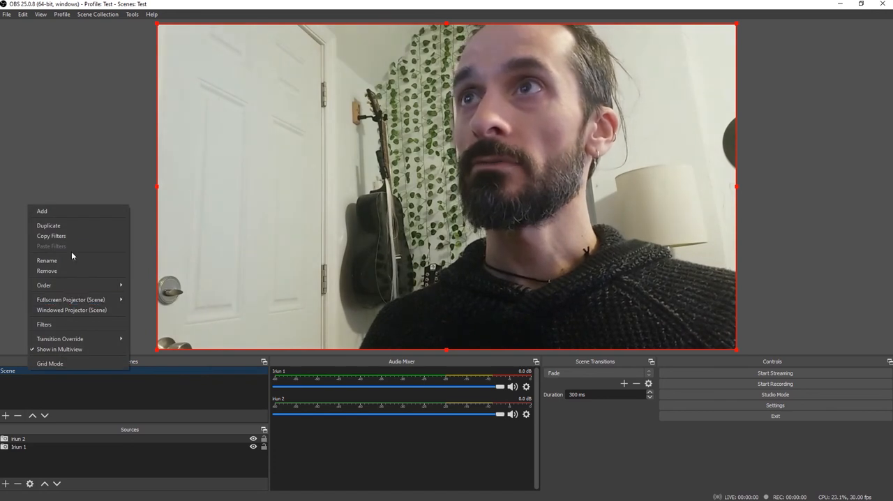
left_click(42, 210)
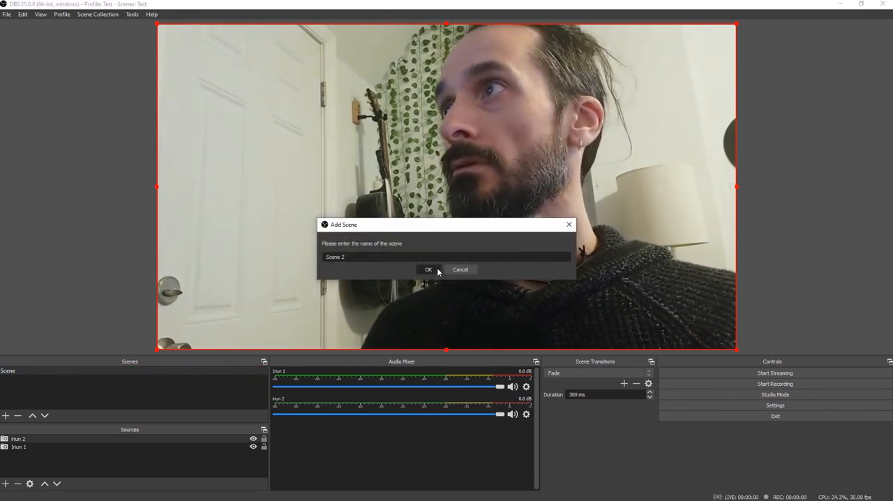
left_click(428, 270)
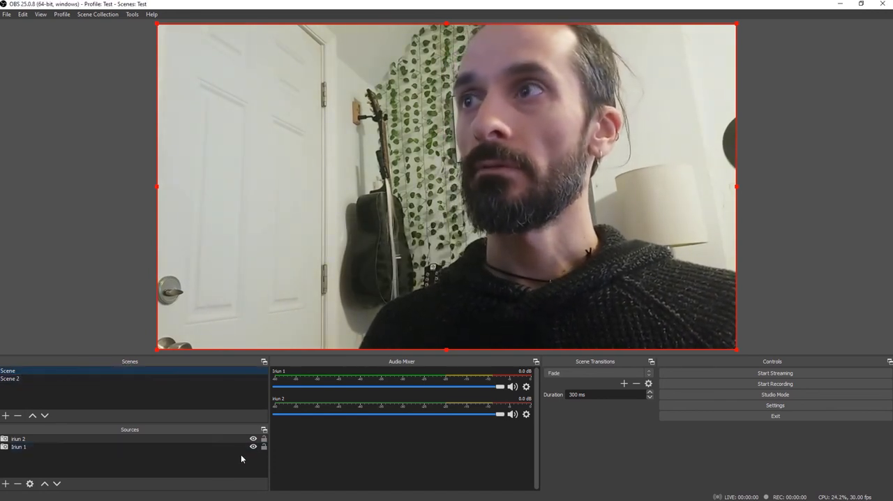
- Switch between Scene and Scene 2, ending on Scene 2
left_click(9, 378)
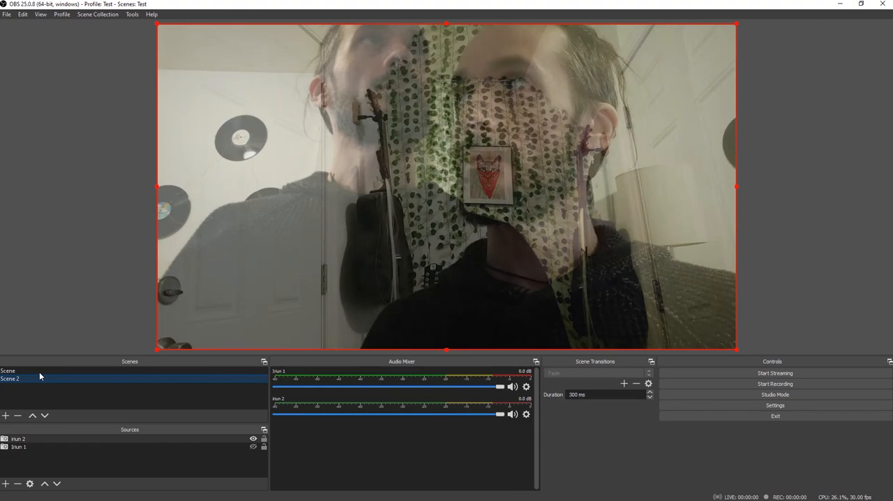
left_click(14, 370)
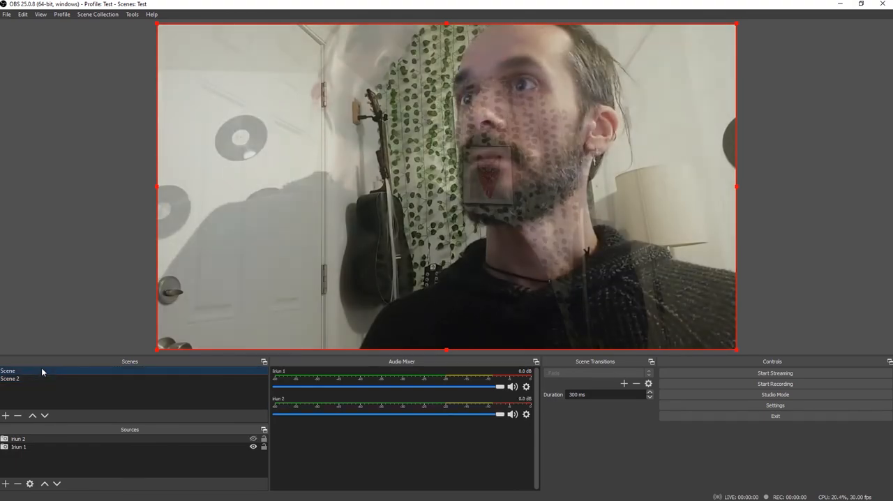
left_click(10, 378)
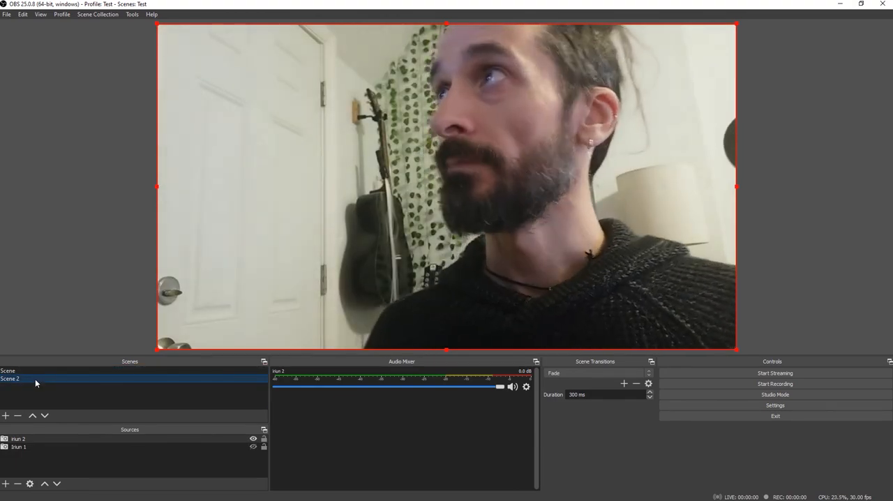